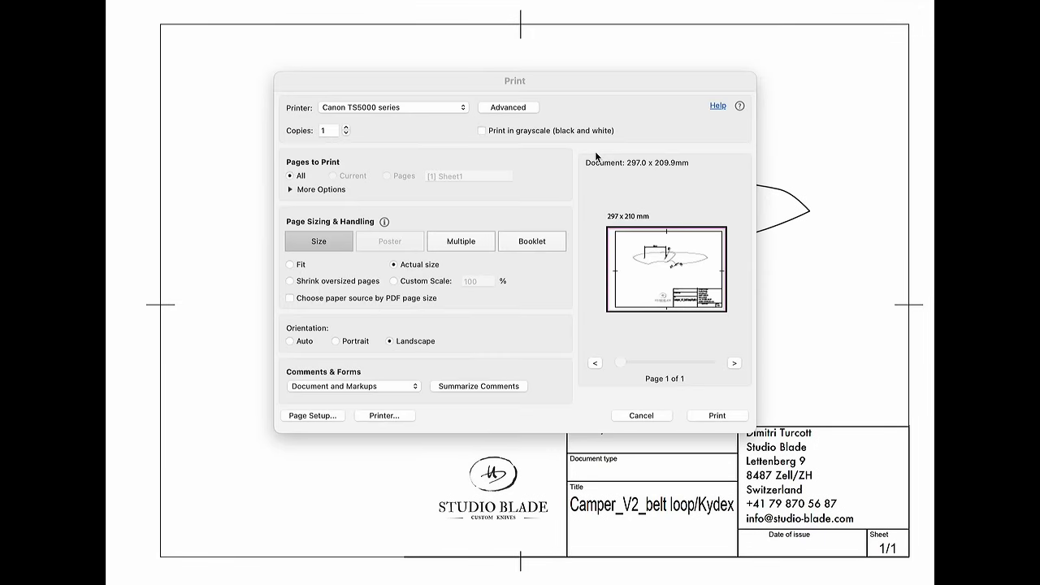
mouse_move(719, 416)
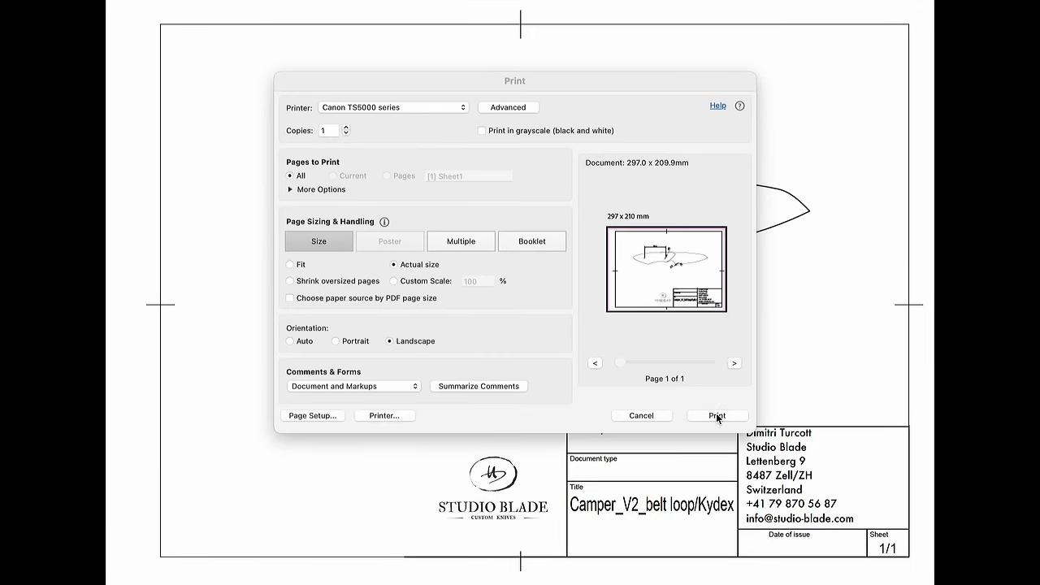
click(718, 416)
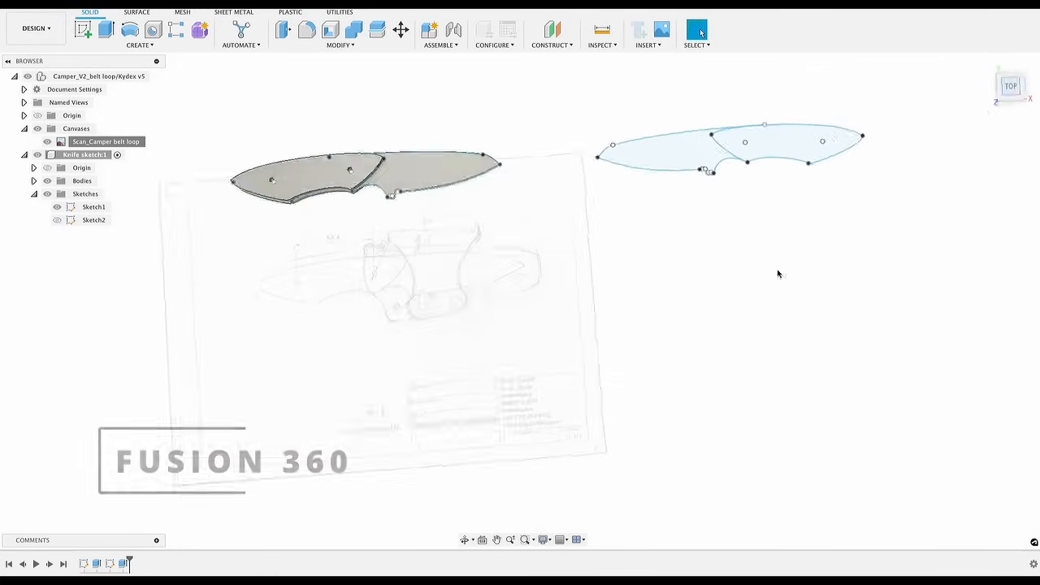
Step: Enter the Manufacture workspace and set up drill and 2D contour operations for the knife template
double_click(106, 141)
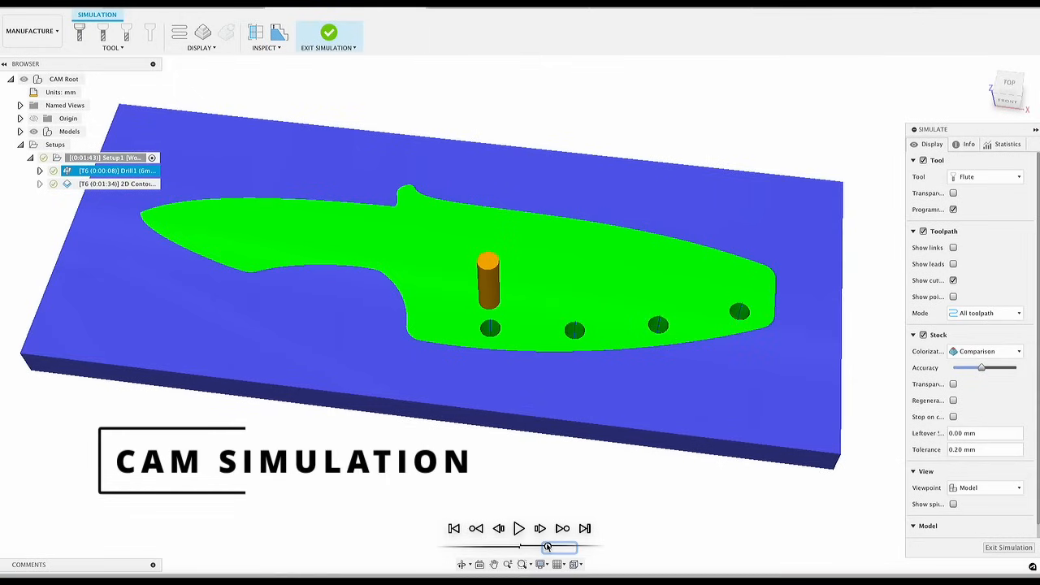
Step: Play the CAM simulation of the drill and 2D contour toolpaths cutting the knife from stock
click(524, 528)
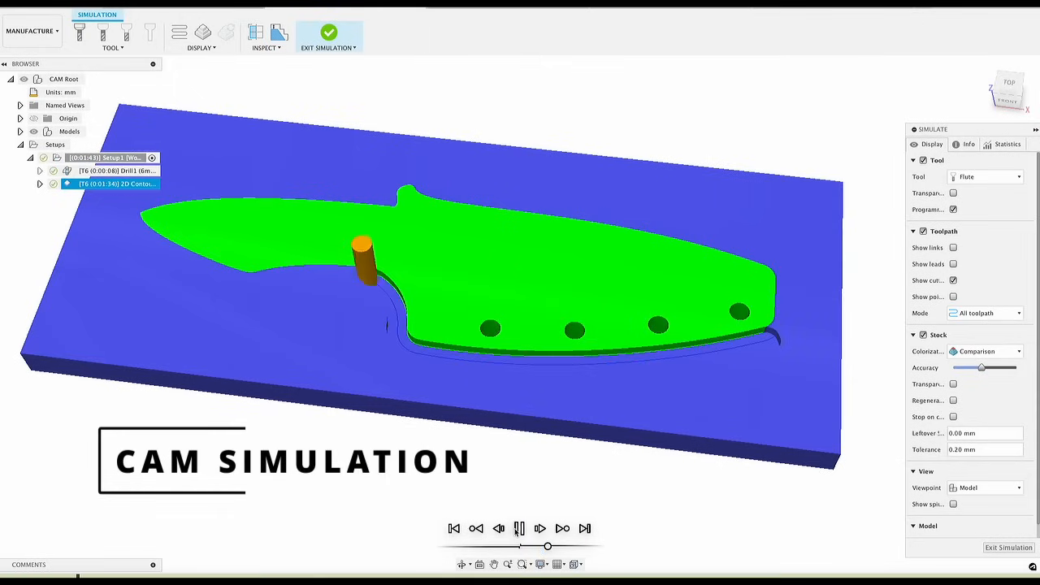
click(520, 528)
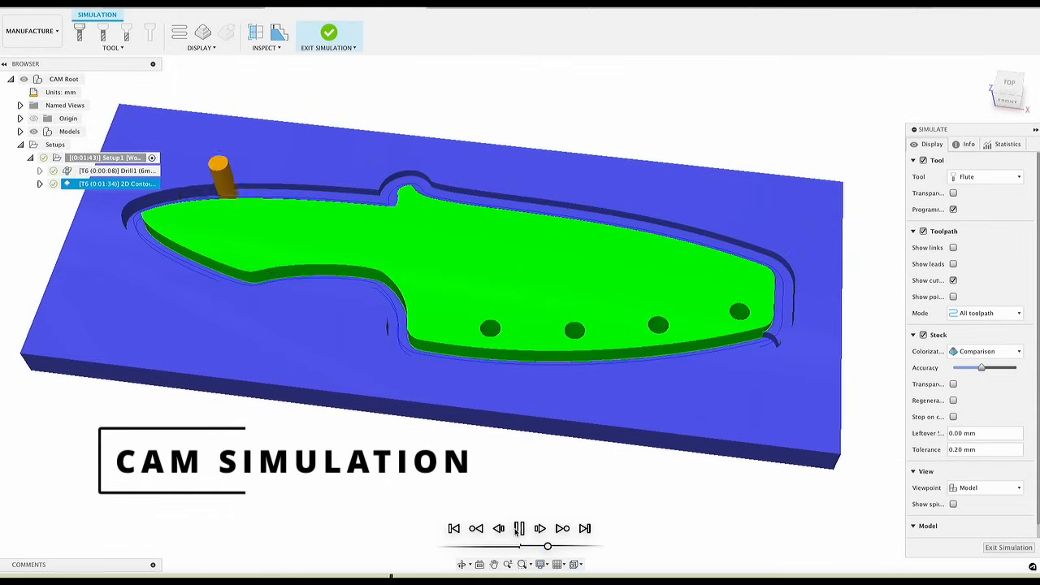
click(519, 528)
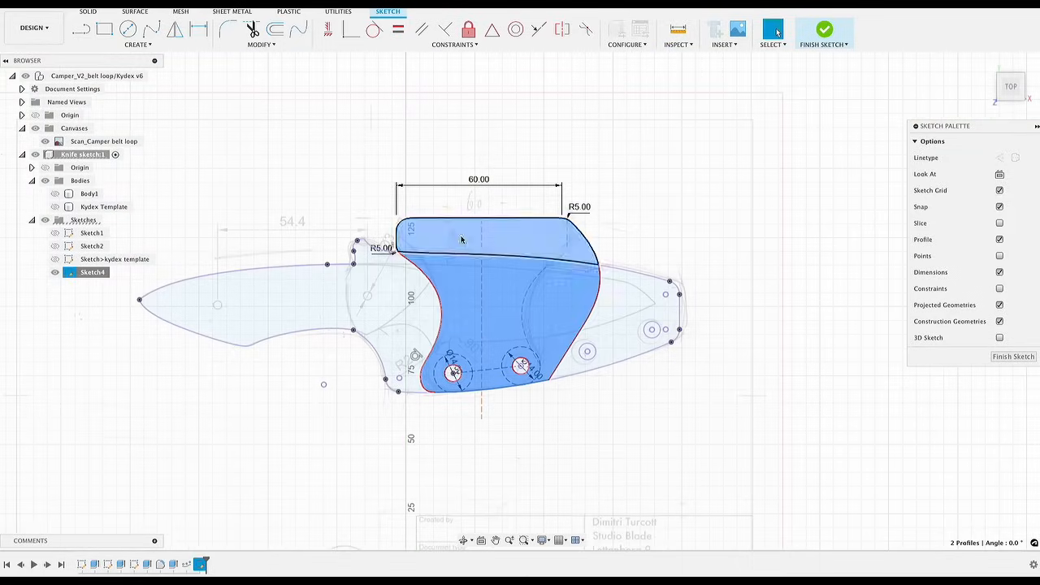
Step: Finish the belt-loop sketch and reopen its Extrude feature to adjust the separate body
click(273, 17)
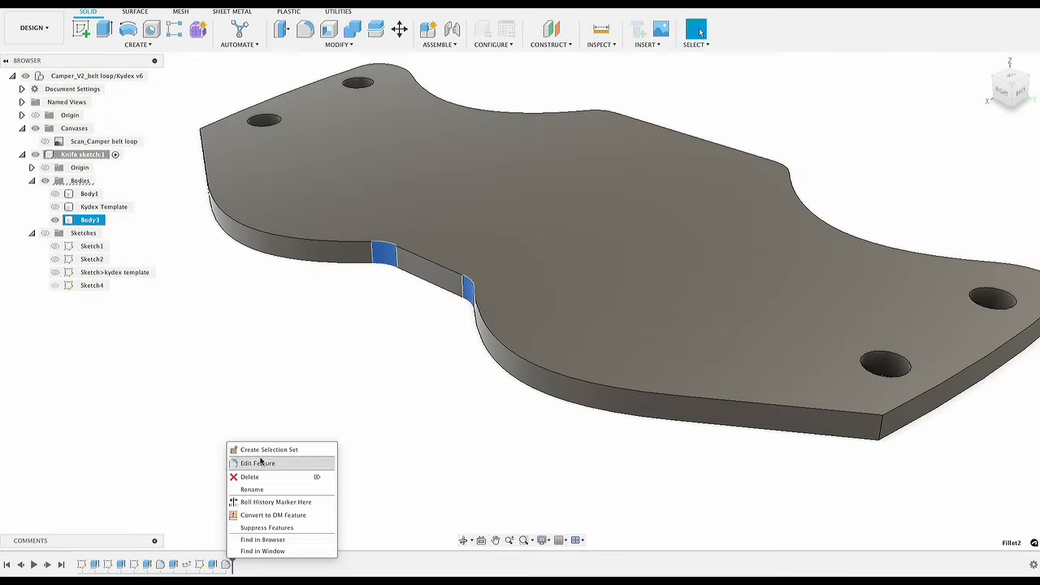
click(250, 463)
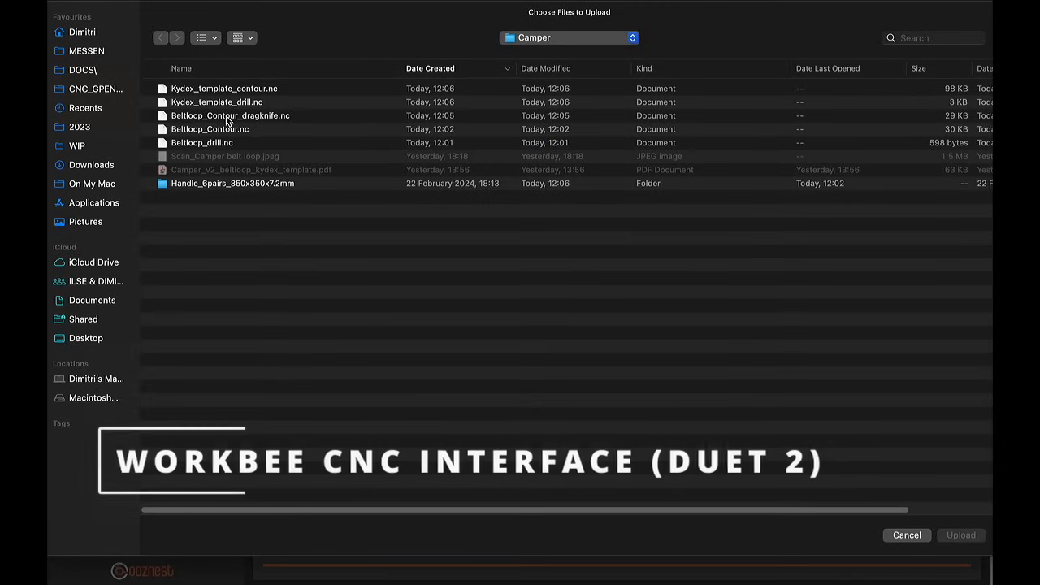
Step: Upload Beltloop_Contour_dragknife.nc from the Camper folder to the WorkBee CNC
click(231, 116)
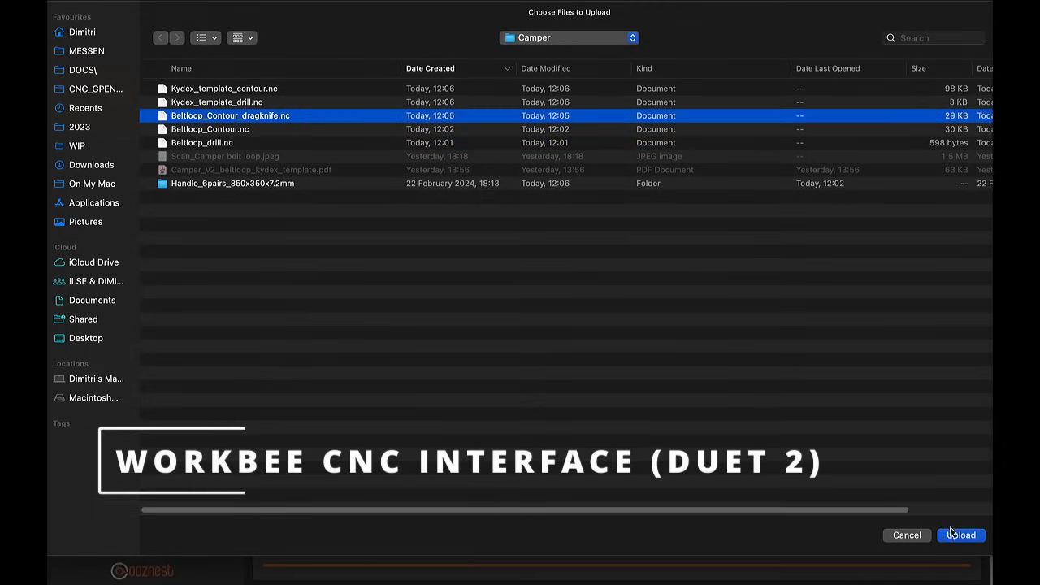
click(962, 536)
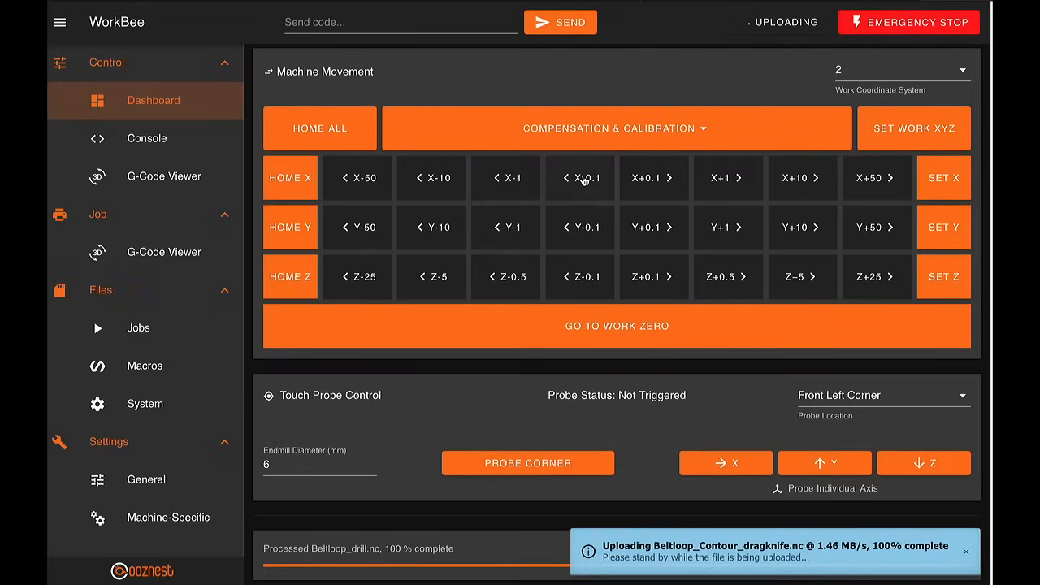